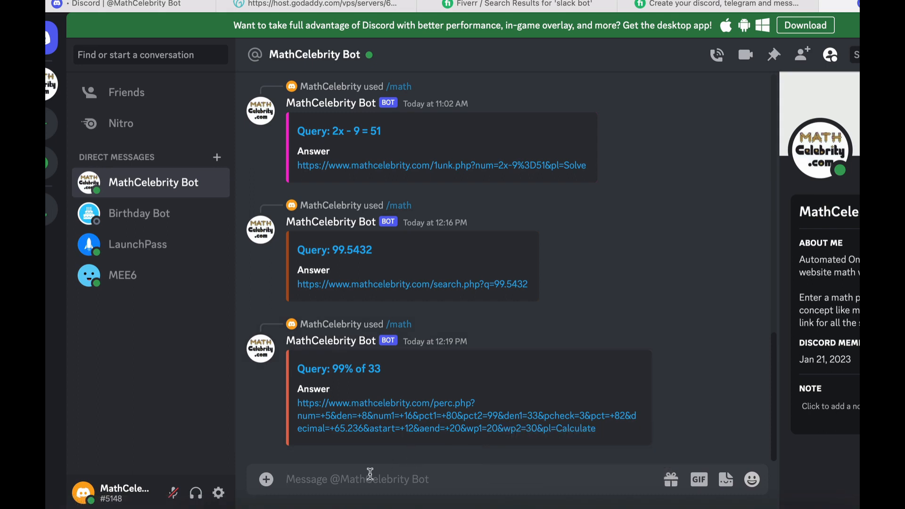
Step: Send a /math query for the equation 2x - 9 = 31 to the MathCelebrity bot
type("/")
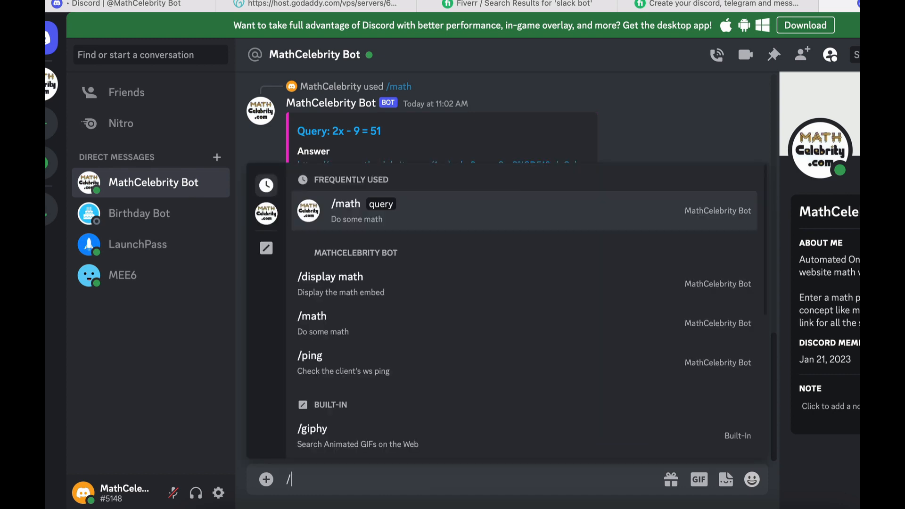
type("math")
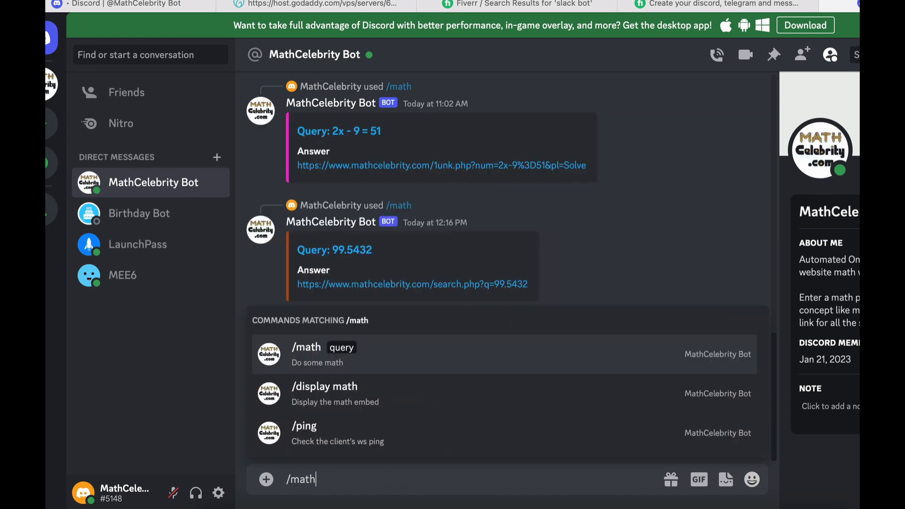
type("2x")
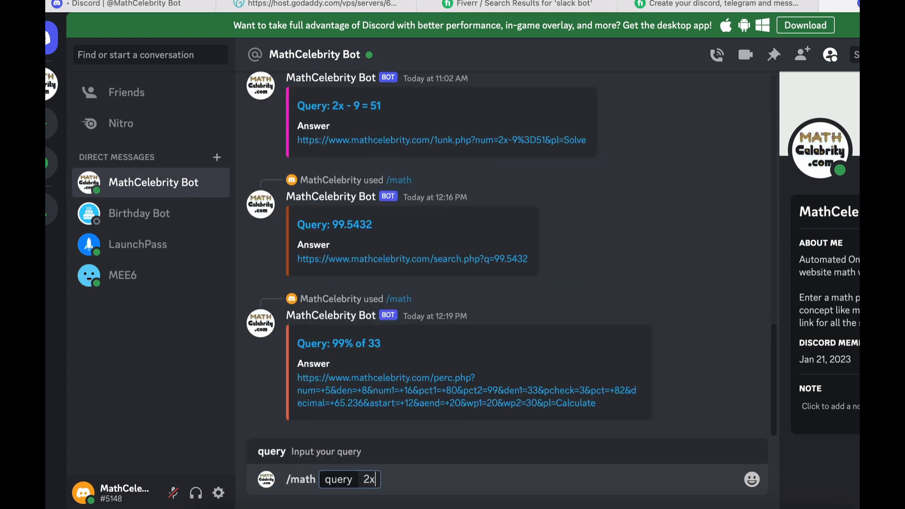
type("- 9 = 2")
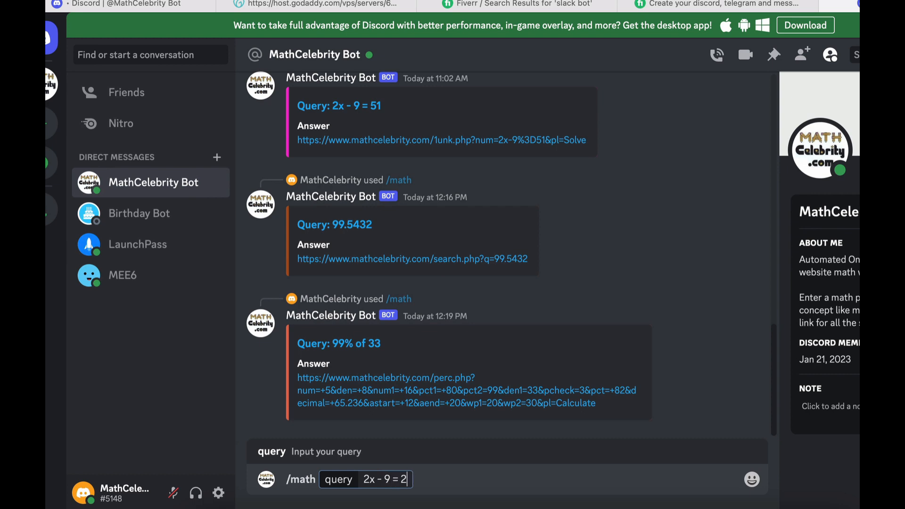
key("enter")
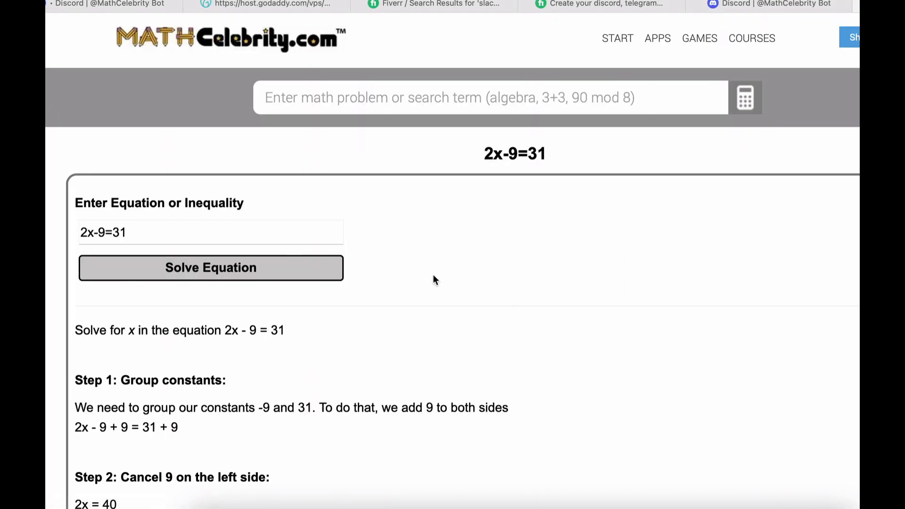
Step: Scroll down through the step-by-step solution for 2x - 9 = 31
scroll("down", 3)
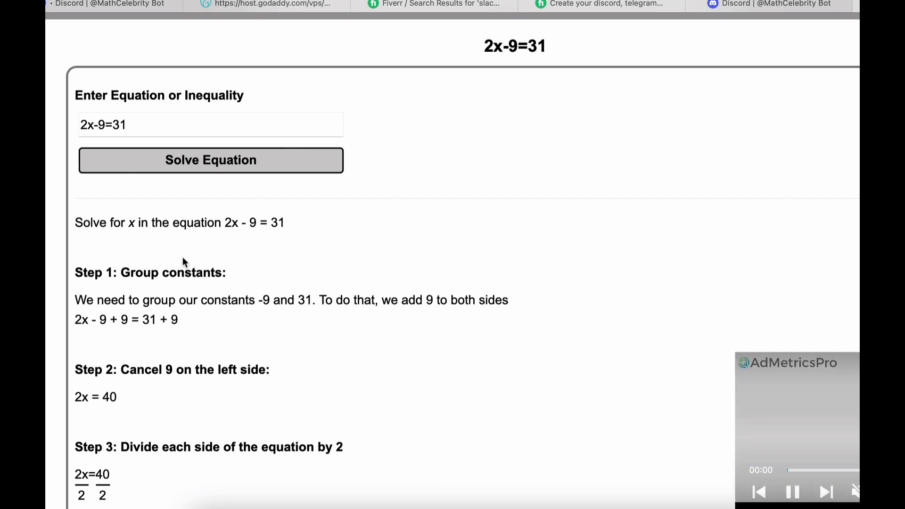
scroll("down", 3)
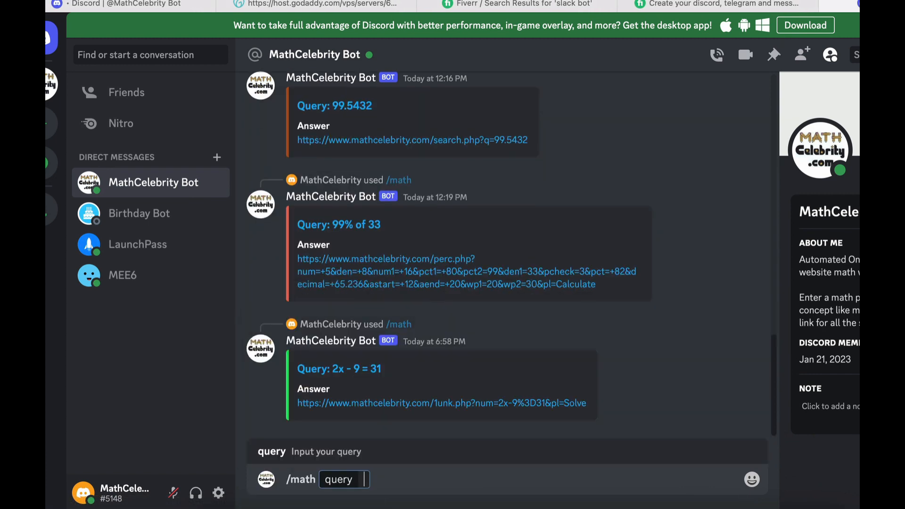
Step: Enter the /math query 'sum of the first 25 odd numbers'
type("sum of the")
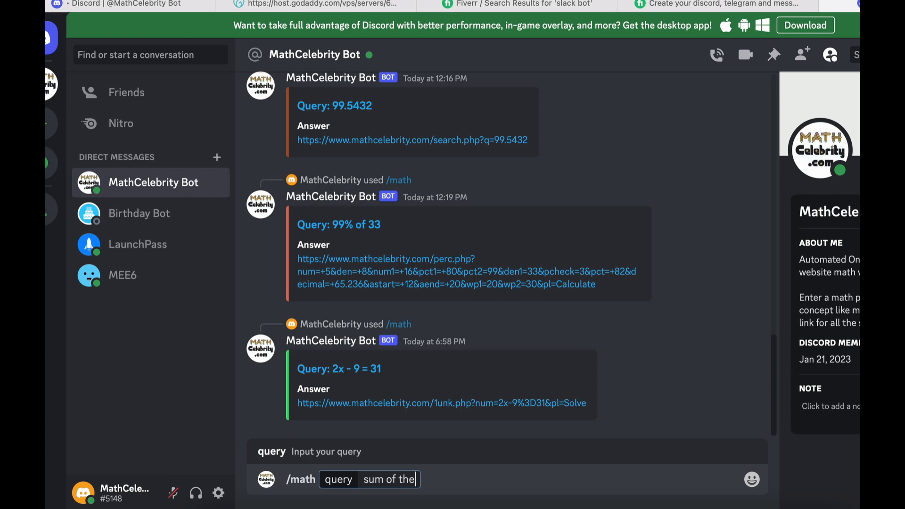
type("first 25 od")
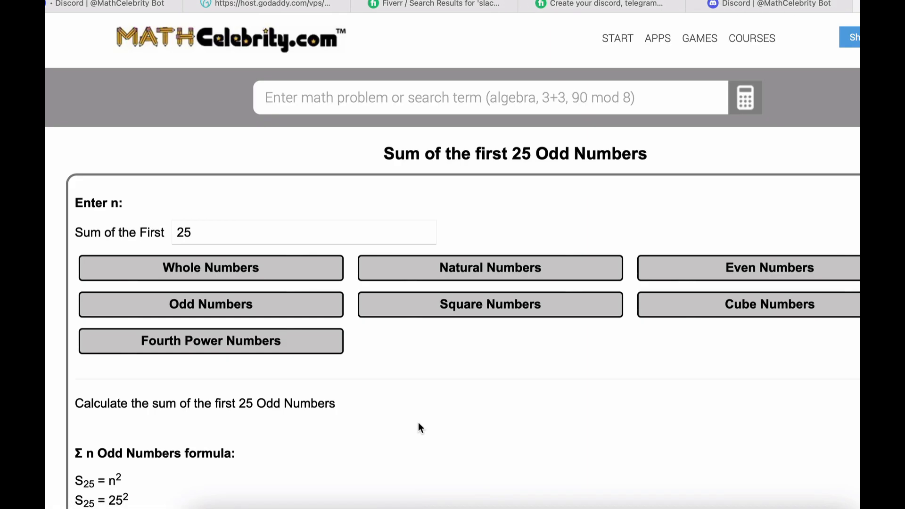
Step: Scroll down the Sum of the first 25 Odd Numbers result page
scroll("down", 3)
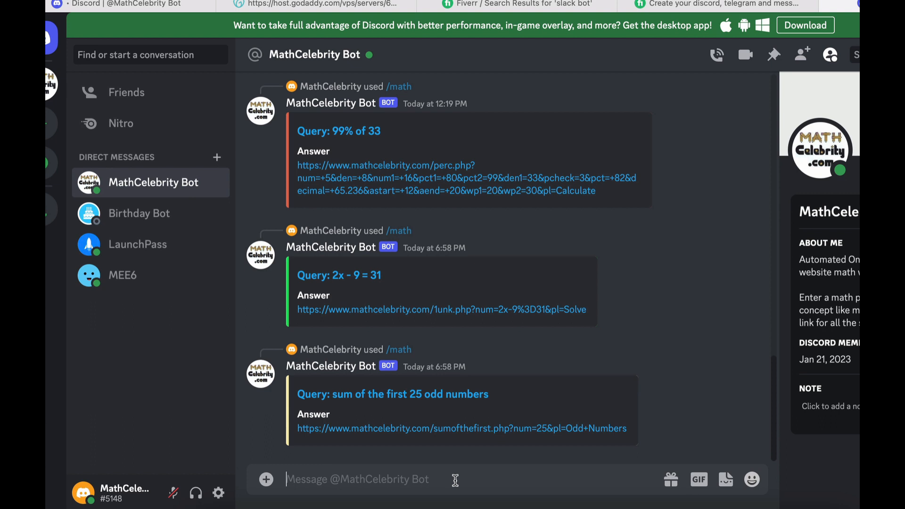
Step: Send a /math query for 98.321 and open the bot's answer link
type("98.")
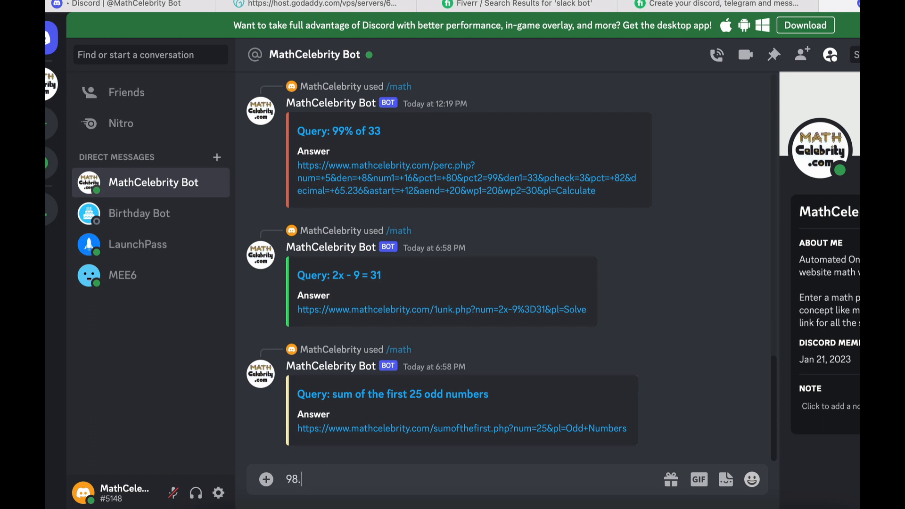
key("Backspace")
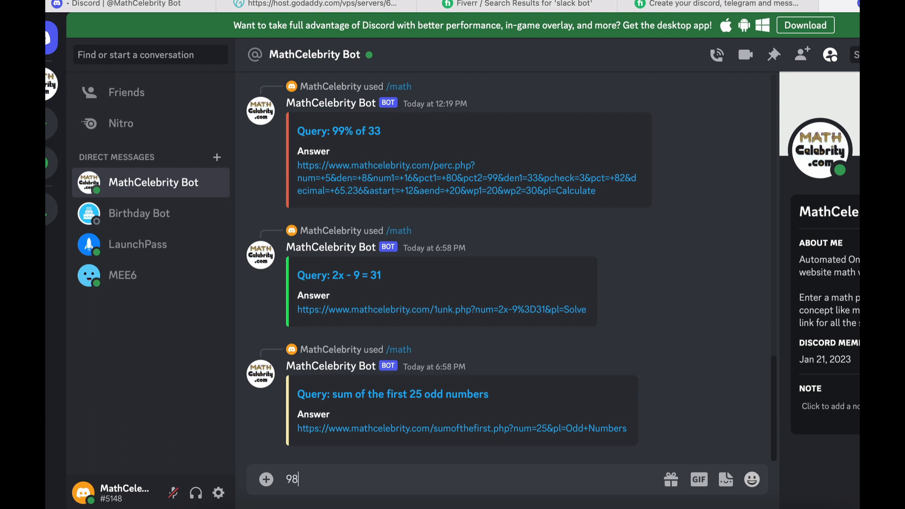
type("/")
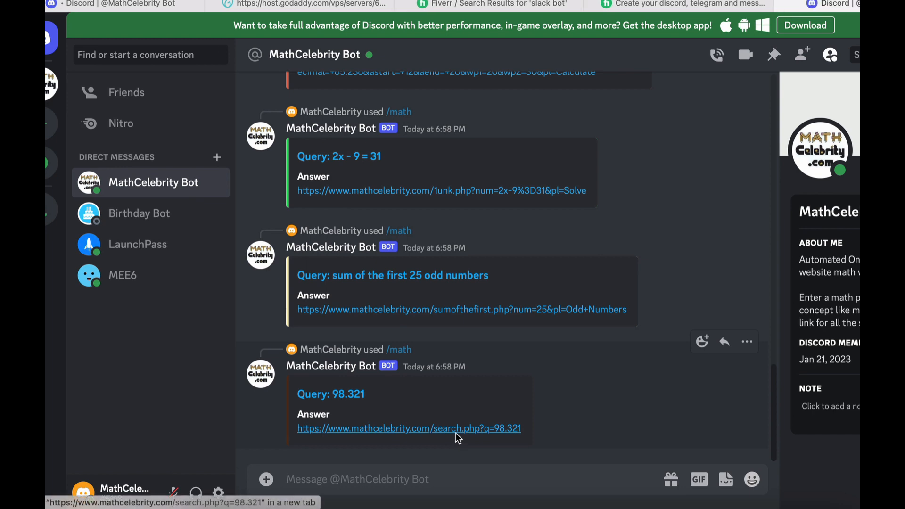
left_click(408, 428)
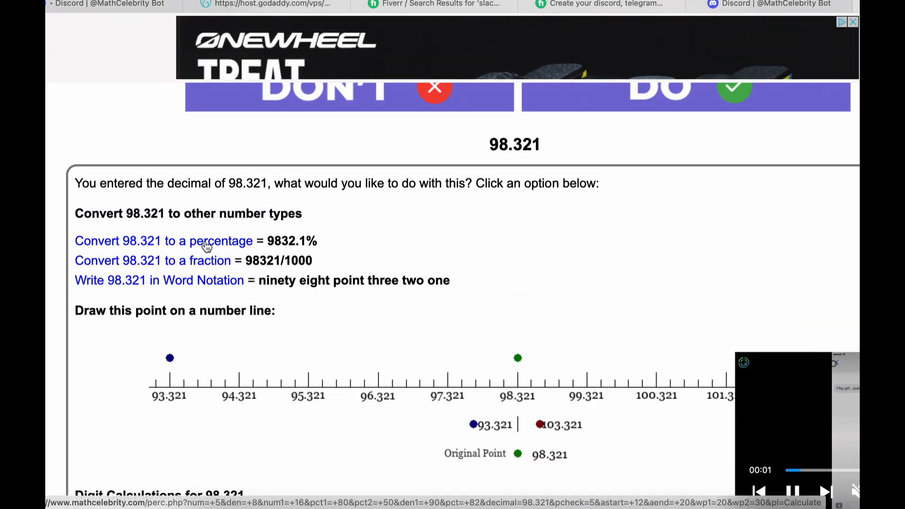
scroll("down", 3)
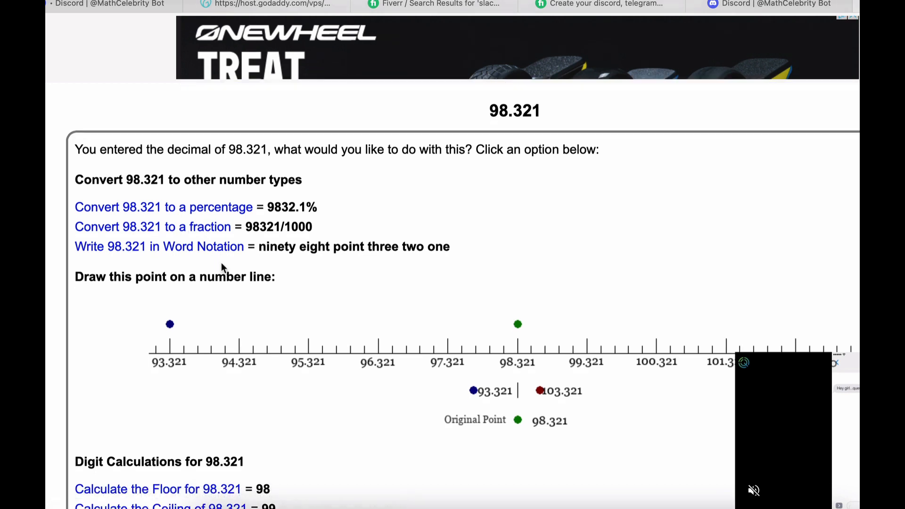
scroll("down", 3)
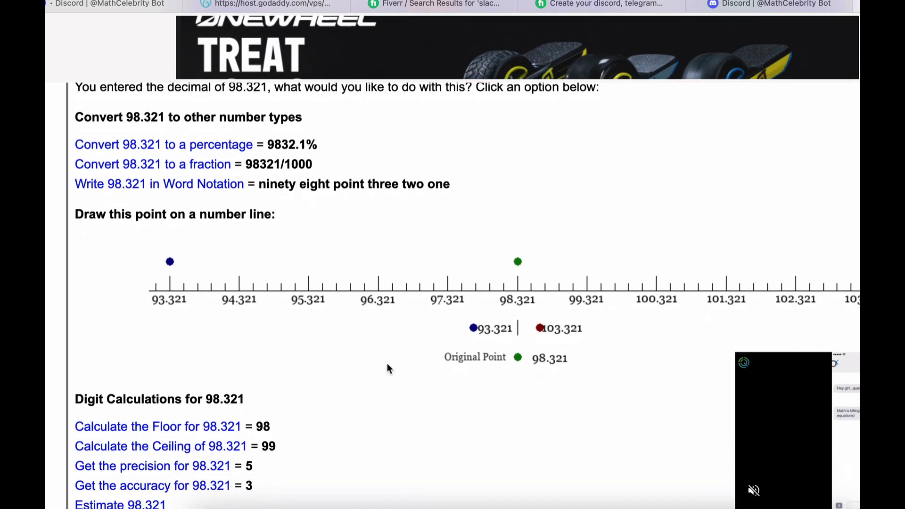